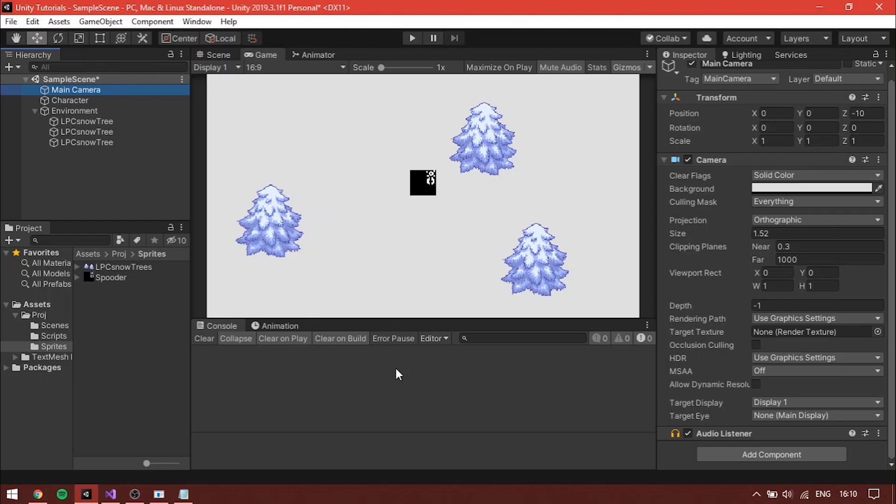
Step: Inspect the Character, Environment and three LPCsnowTree objects, then select the empty Scripts folder
{"action": "left_click", "coordinate": [69, 100]}
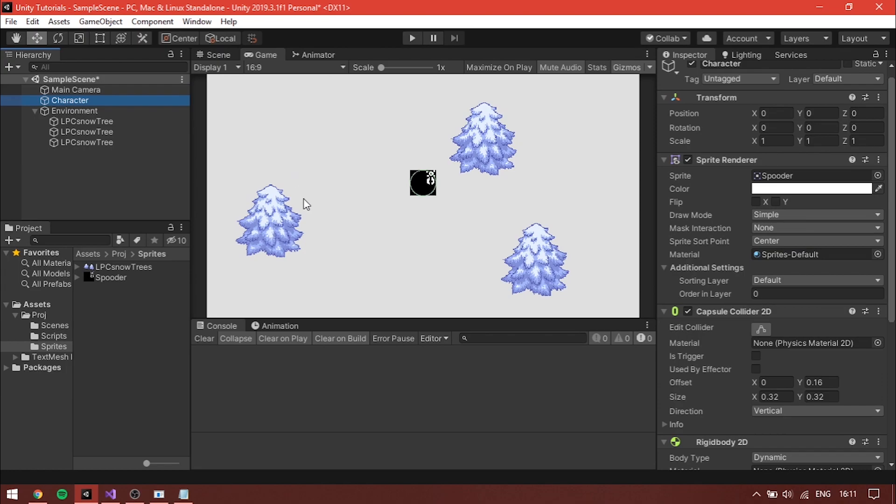
{"action": "mouse_move", "coordinate": [635, 420]}
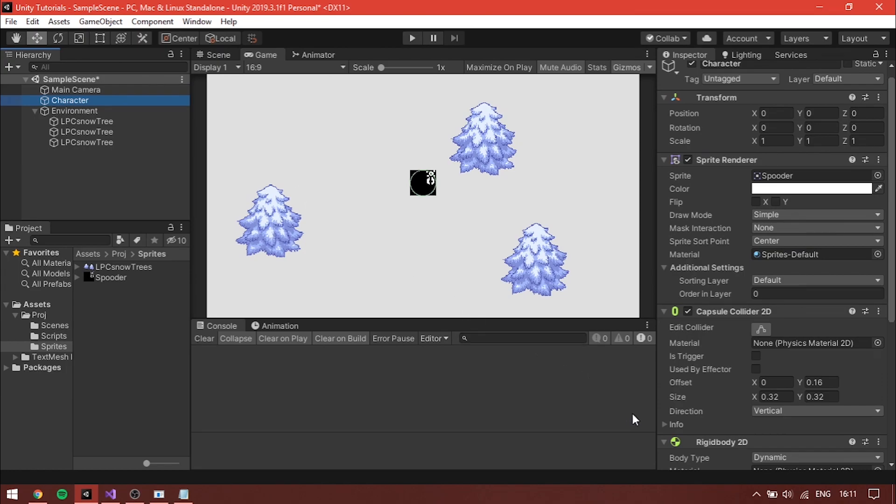
{"action": "scroll", "scroll_direction": "down", "scroll_amount": 3}
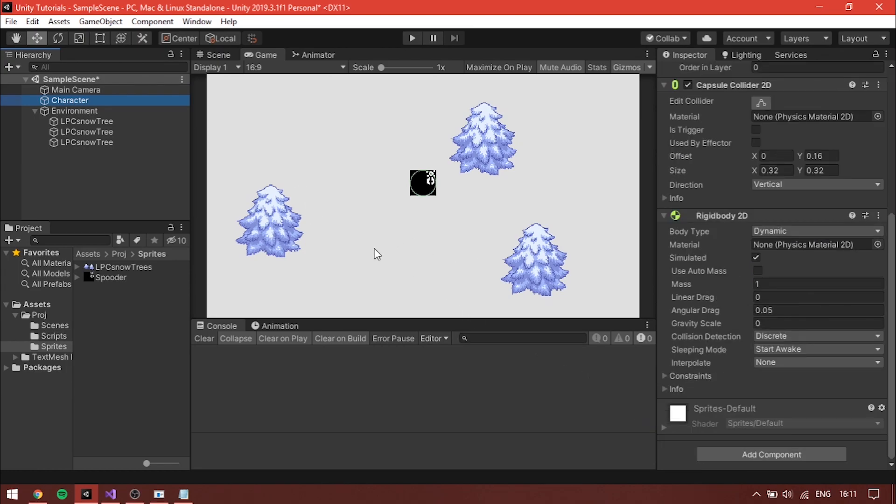
{"action": "mouse_move", "coordinate": [383, 279]}
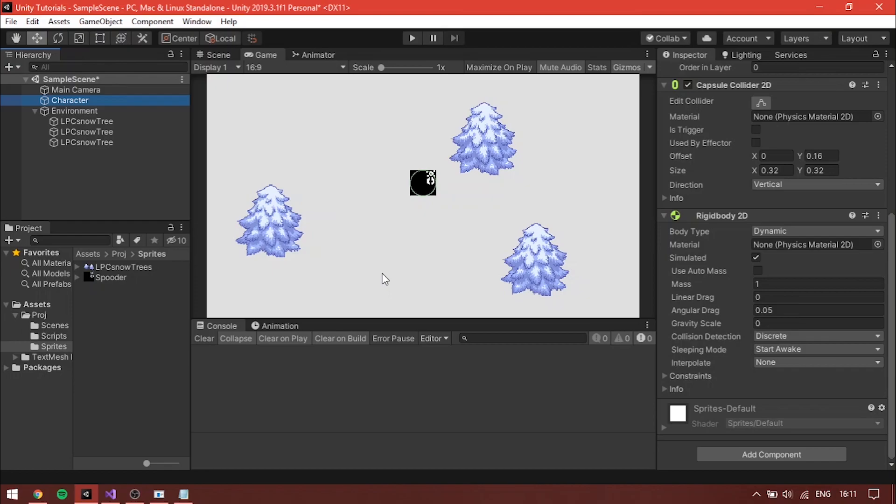
{"action": "mouse_move", "coordinate": [300, 306]}
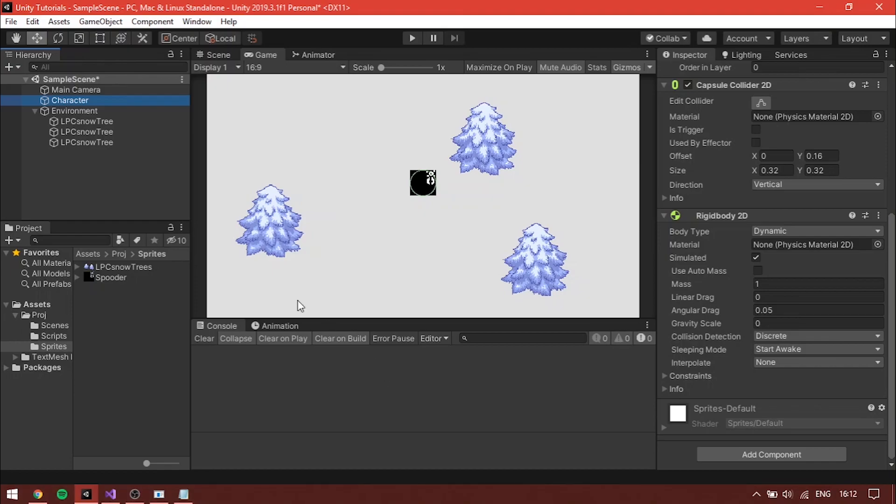
{"action": "left_click", "coordinate": [75, 110]}
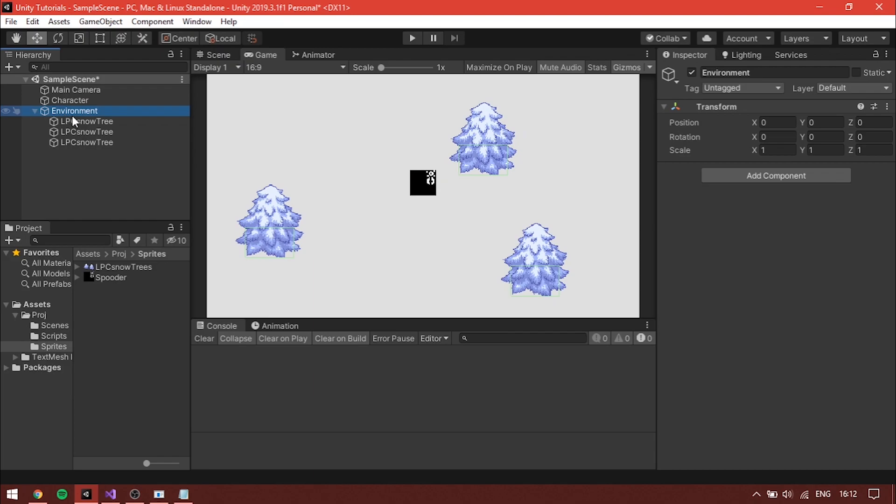
{"action": "left_click", "coordinate": [86, 122]}
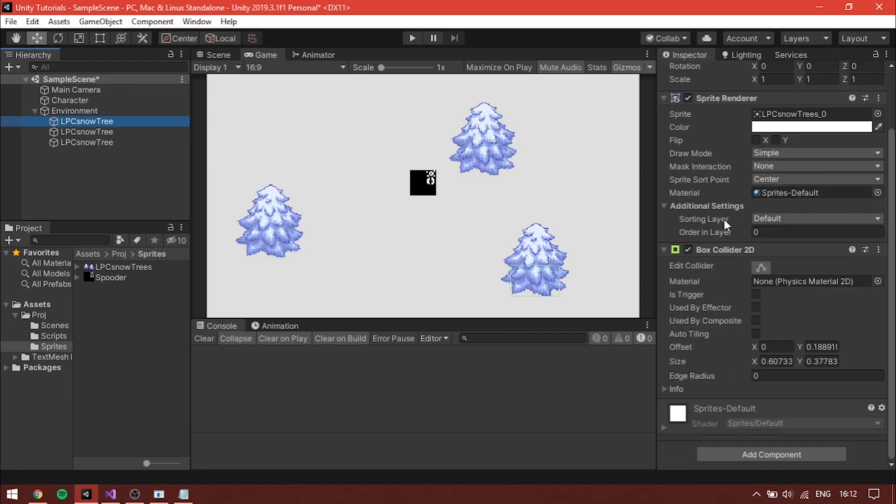
{"action": "left_click", "coordinate": [87, 131]}
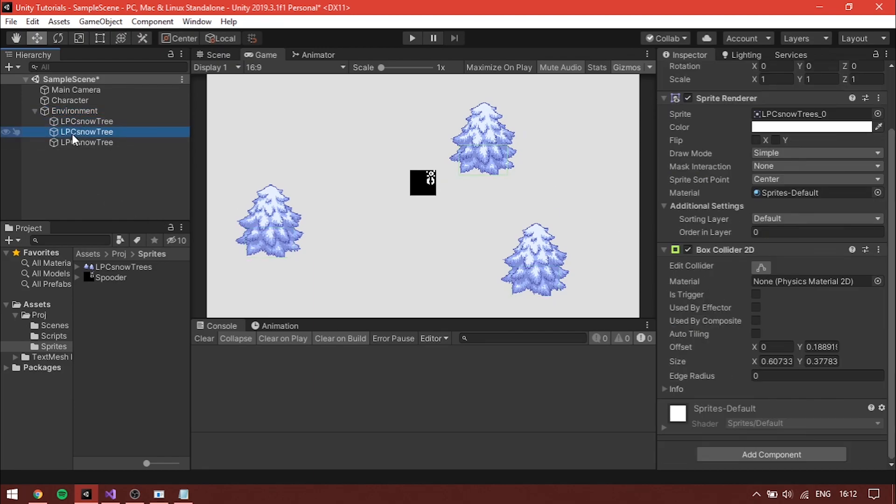
{"action": "left_click", "coordinate": [86, 142]}
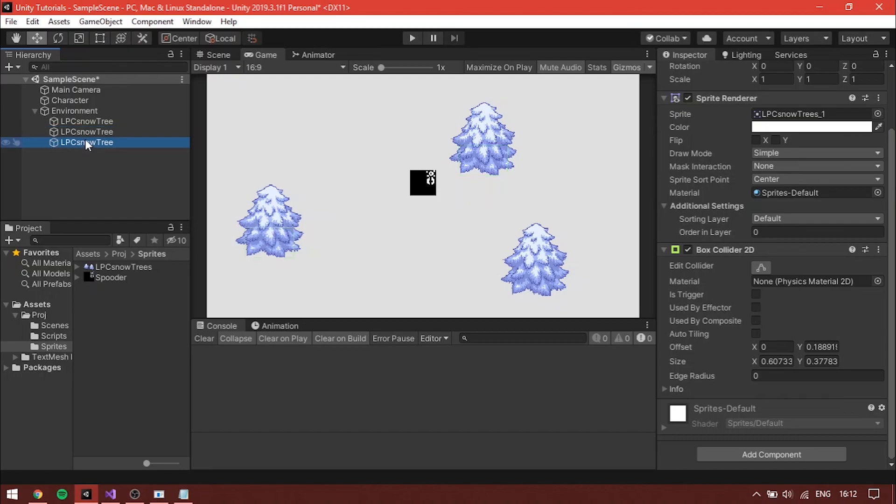
{"action": "left_click", "coordinate": [51, 336]}
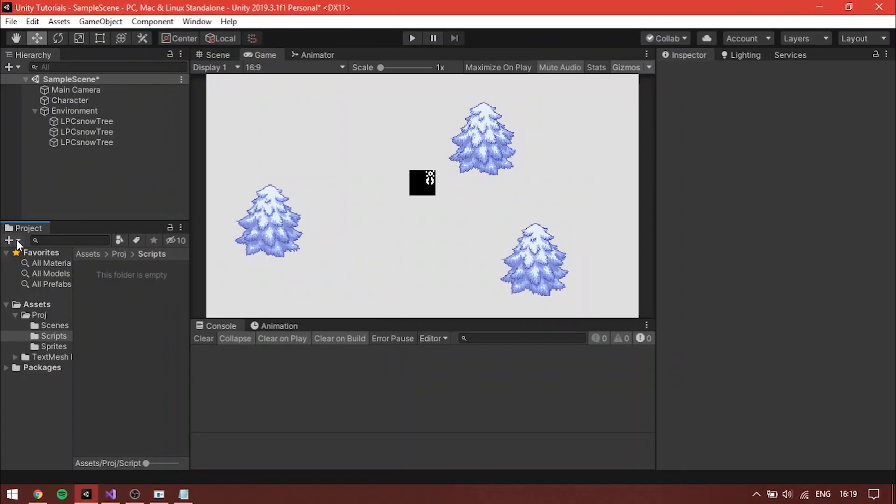
Step: Create a C# script named PlayerMovement in Scripts and open it in Visual Studio
{"action": "left_click", "coordinate": [9, 240]}
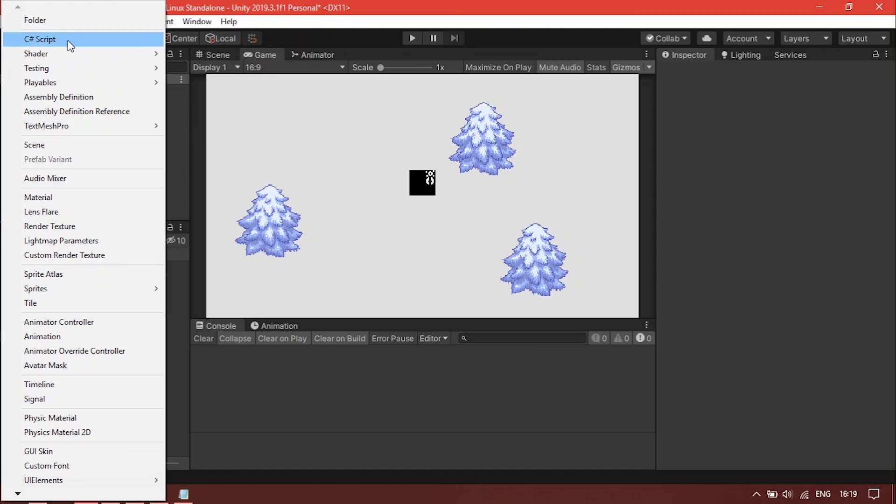
{"action": "left_click", "coordinate": [39, 39]}
{"action": "type", "text": "PlayerMovem"}
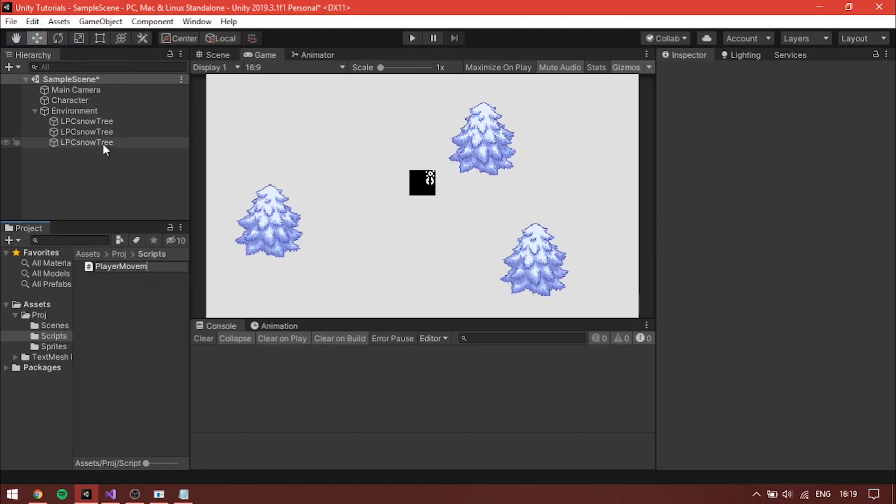
{"action": "left_click", "coordinate": [122, 267]}
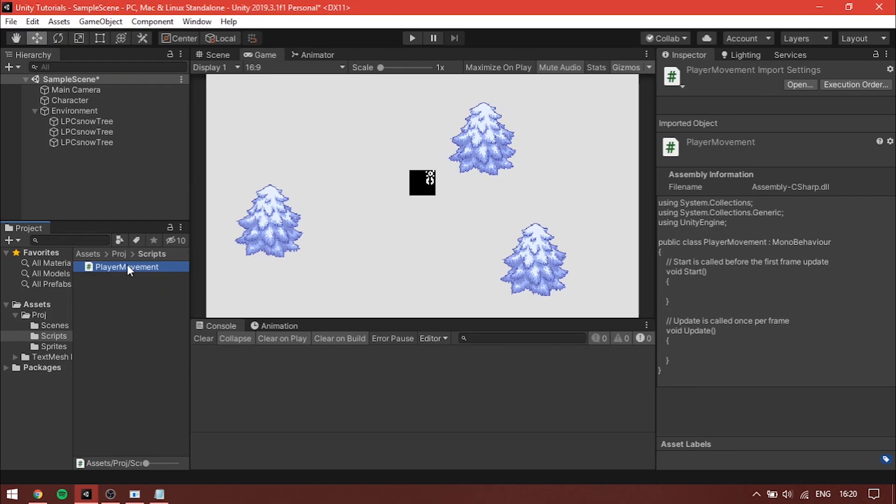
{"action": "double_click", "coordinate": [126, 267]}
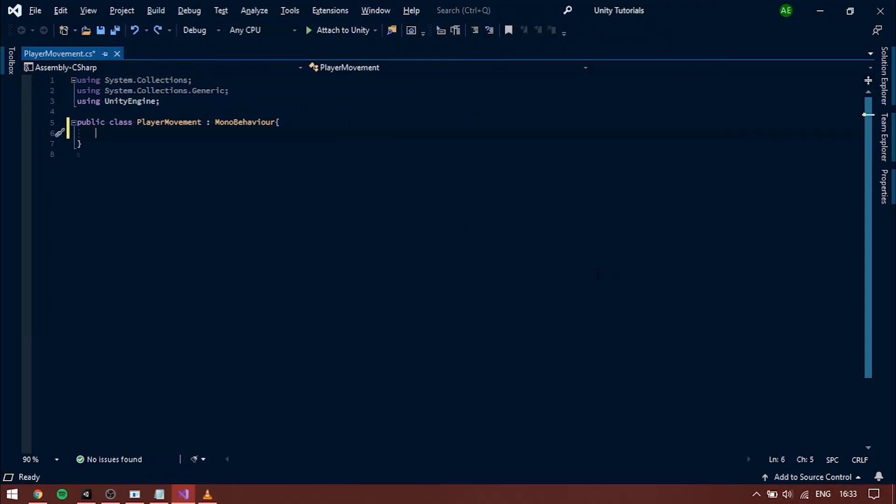
Step: Declare public float Spd and Rigidbody2D rb, assigning rb via GetComponent<Rigidbody2D>() in Start
{"action": "type", "text": "public floa"}
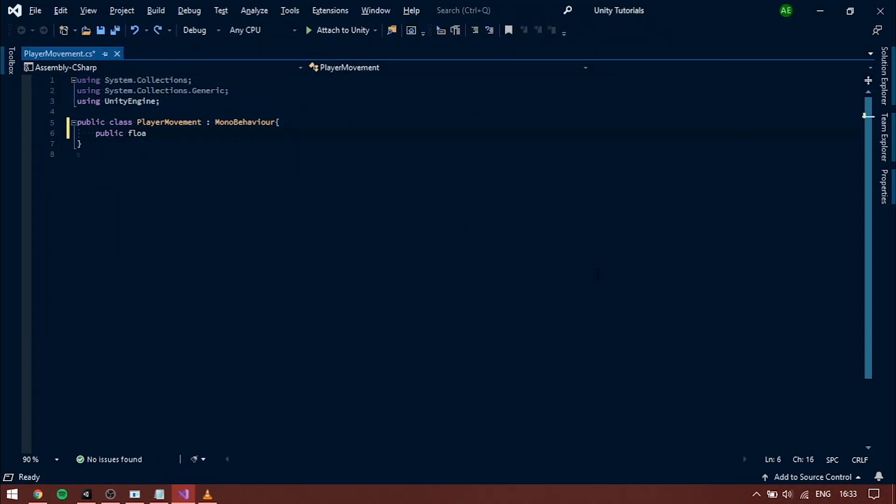
{"action": "type", "text": "t Spd;"}
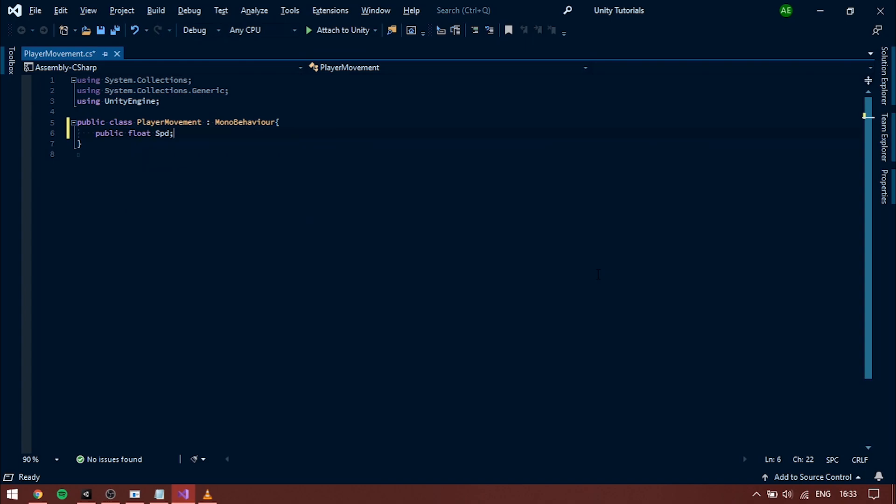
{"action": "key", "text": "Return"}
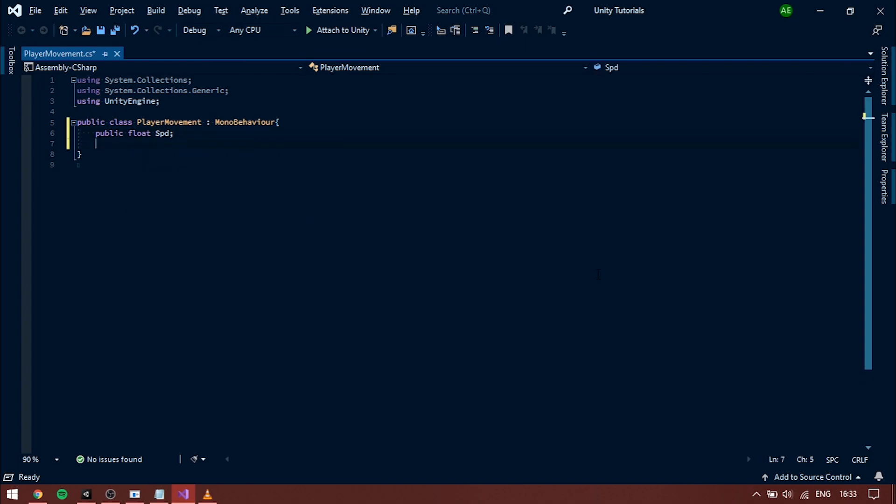
{"action": "type", "text": "rigi"}
{"action": "type", "text": "rb"}
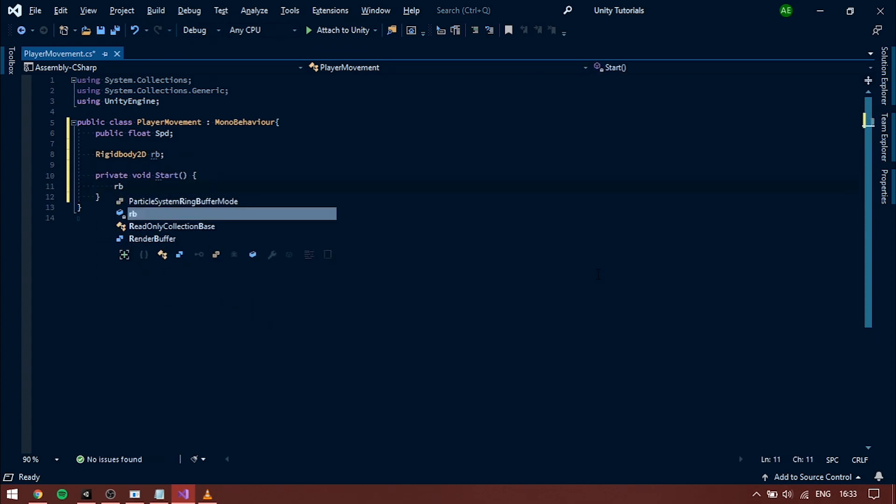
{"action": "type", "text": "= GetComponent<>"}
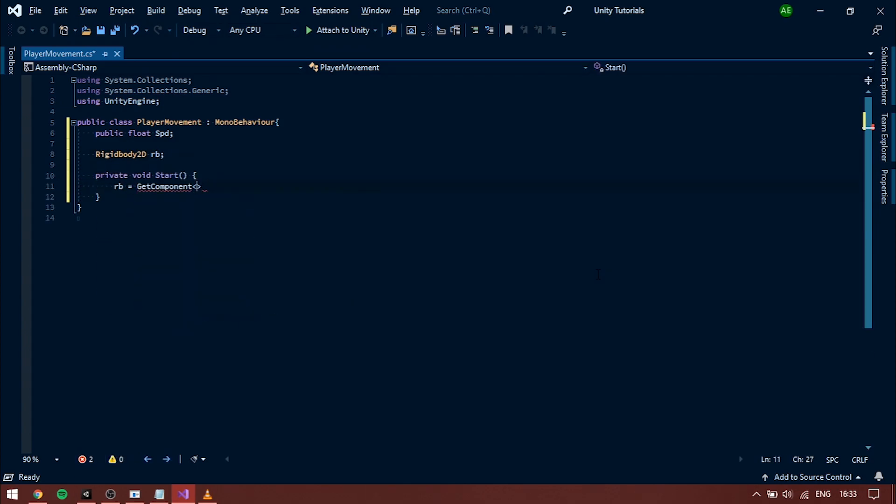
{"action": "type", "text": "Rigidbody2D>();"}
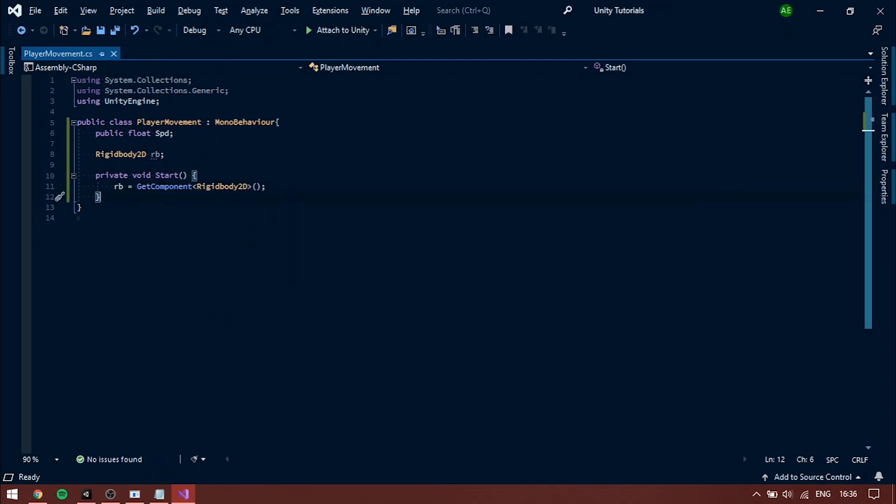
Step: Begin a Vector2 dir field initialised from Vector2.zero
{"action": "type", "text": "ve"}
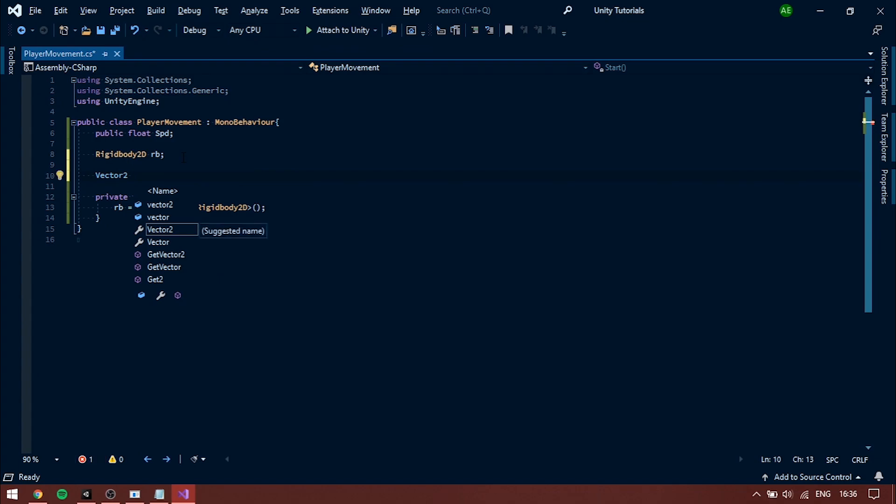
{"action": "type", "text": "dir = v"}
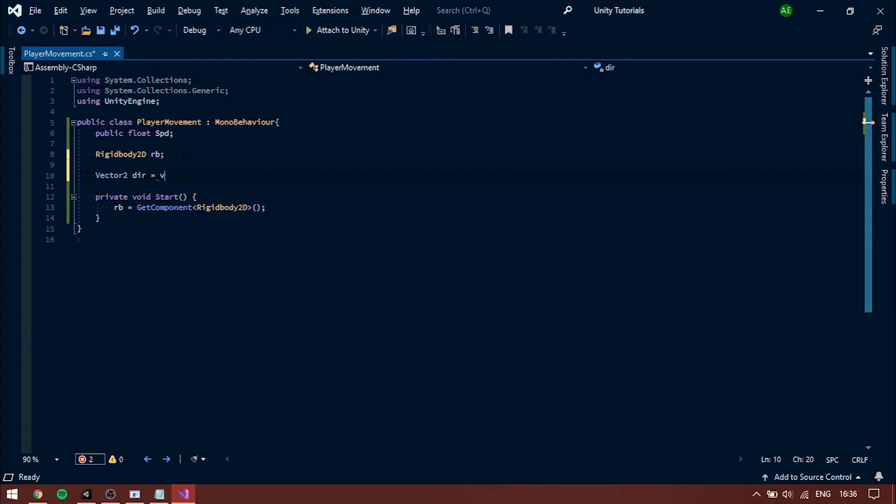
{"action": "type", "text": "ector2.zero;"}
{"action": "type", "text": "di"}
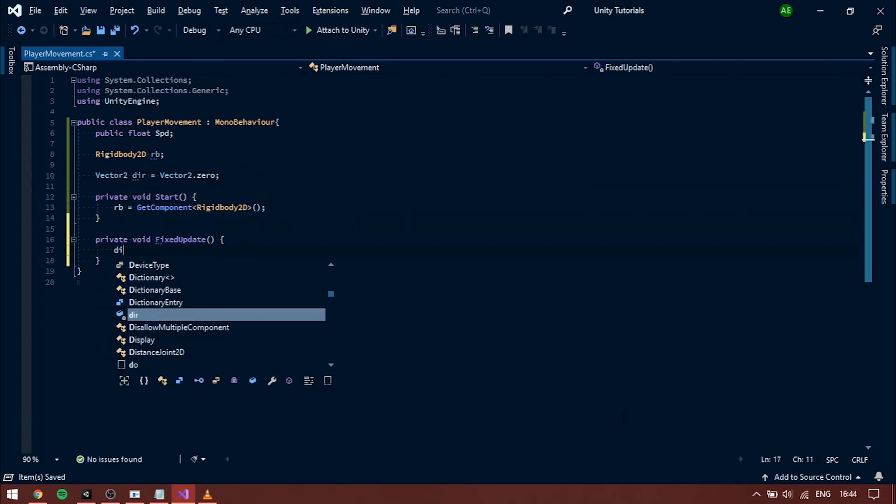
Step: In FixedUpdate, read Input.GetAxisRaw "Horizontal" and "Vertical" into dir.x and dir.y
{"action": "type", "text": ".x = in"}
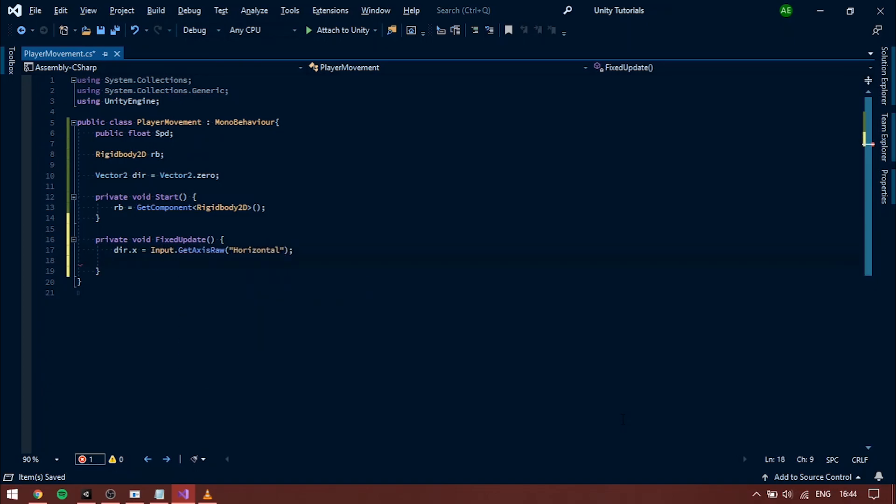
{"action": "type", "text": "dir.y = Input.g"}
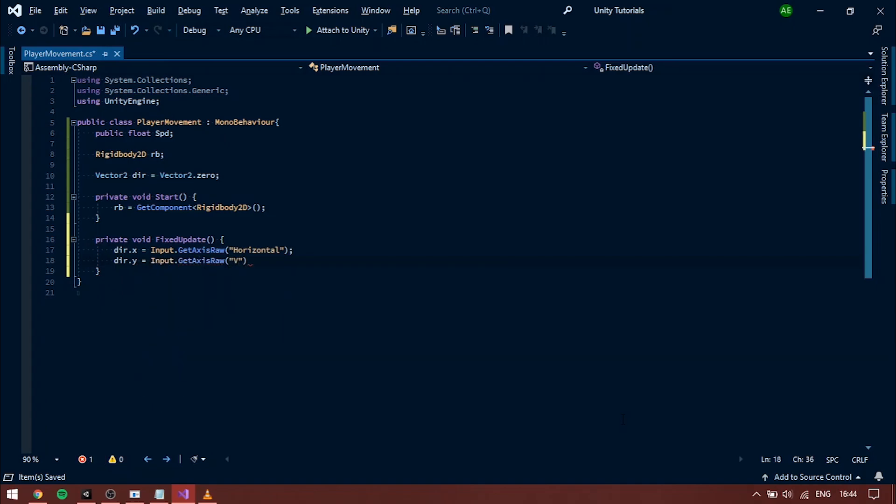
{"action": "type", "text": "ertical\");"}
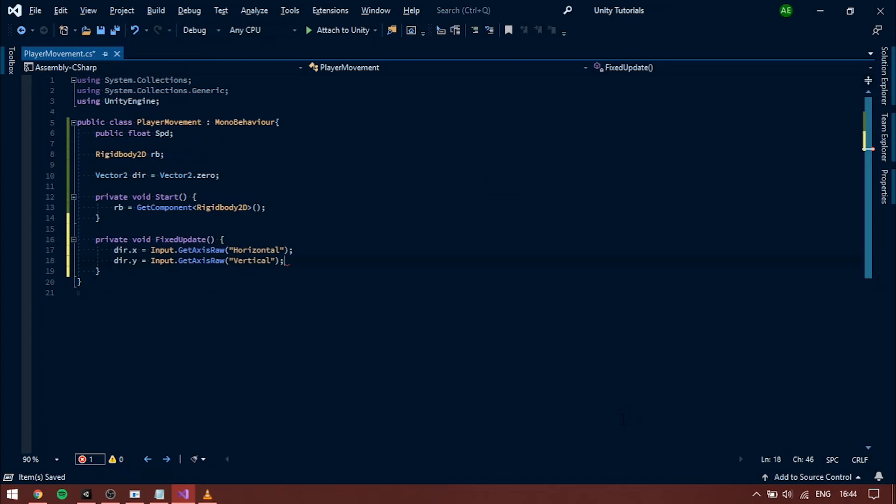
Step: Switch to Unity to review the Horizontal and Vertical axes in the Input Manager
{"action": "left_click", "coordinate": [86, 494]}
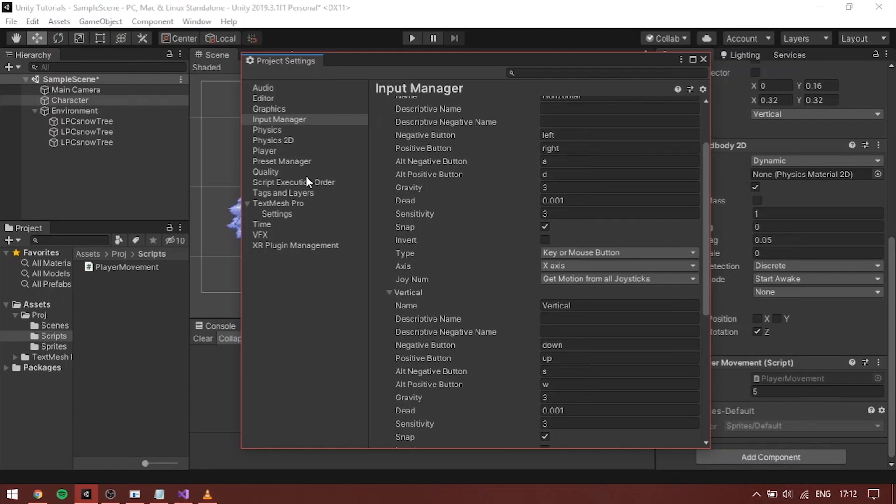
{"action": "mouse_move", "coordinate": [492, 132]}
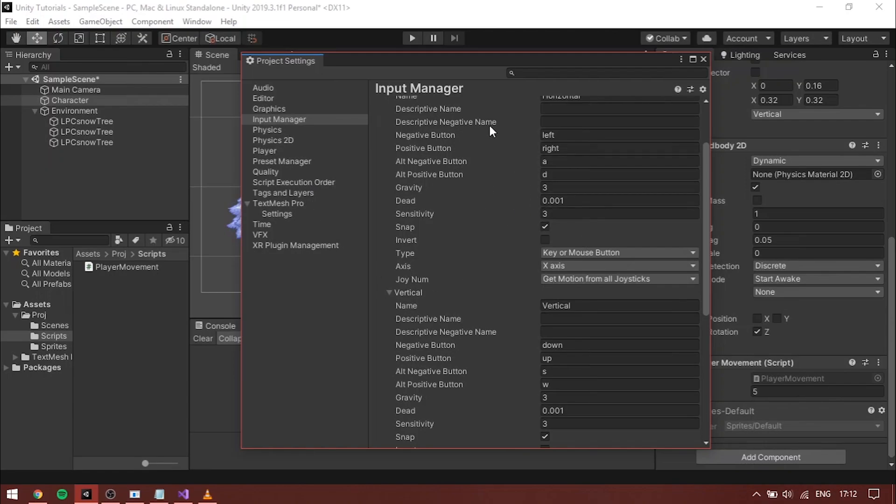
{"action": "mouse_move", "coordinate": [530, 402]}
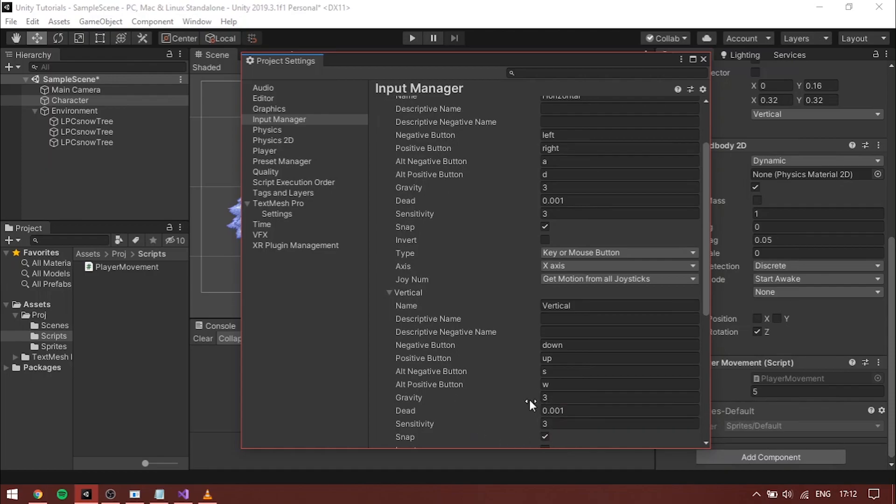
{"action": "mouse_move", "coordinate": [400, 380]}
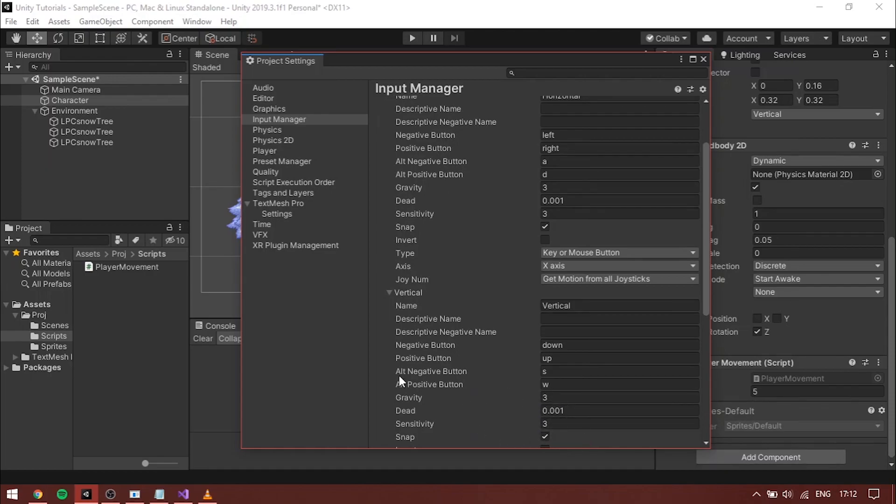
{"action": "mouse_move", "coordinate": [331, 393]}
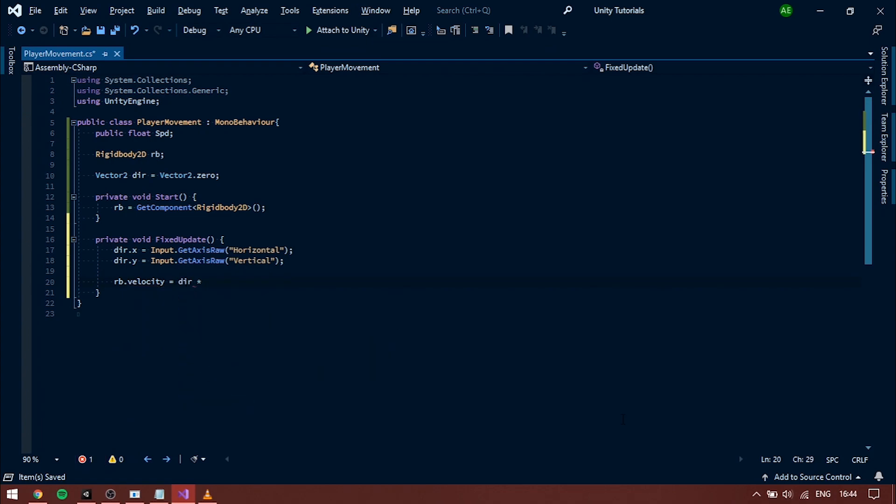
Step: Set rb.velocity to dir times Spd, give the Character Spd 2.5 and play-test movement
{"action": "type", "text": "Spd;"}
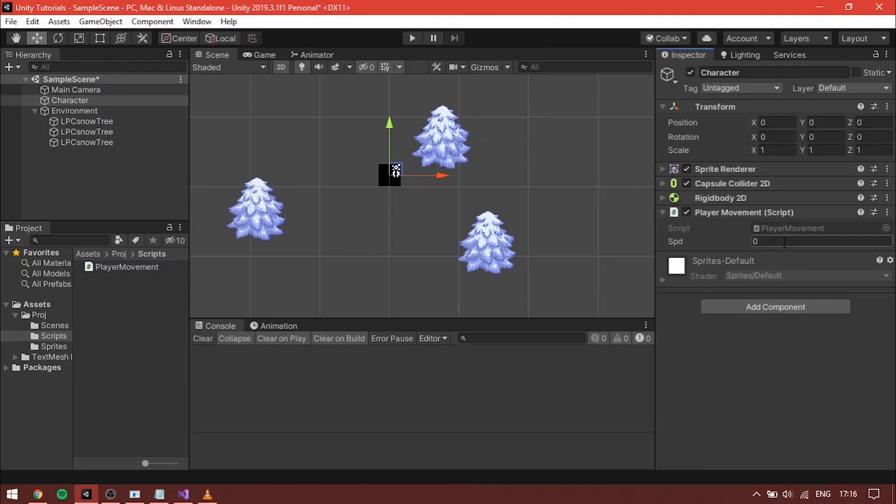
{"action": "type", "text": "2.5"}
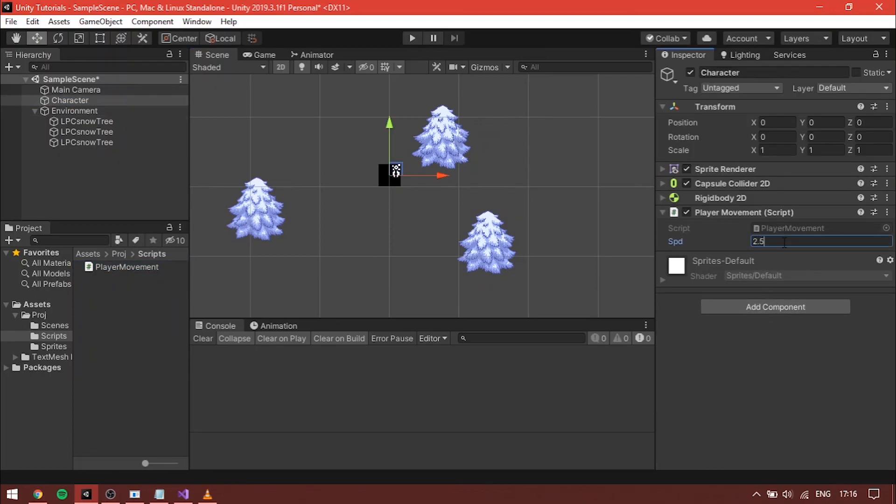
{"action": "left_click", "coordinate": [411, 38]}
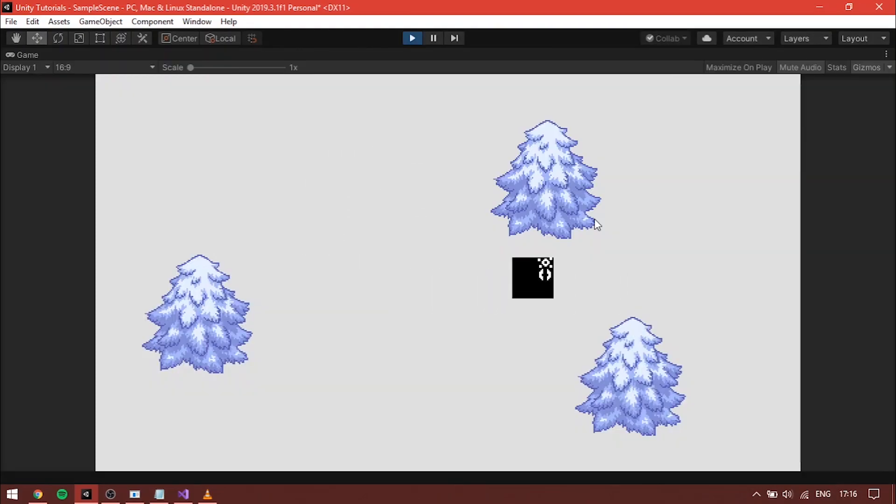
{"action": "left_click", "coordinate": [183, 493]}
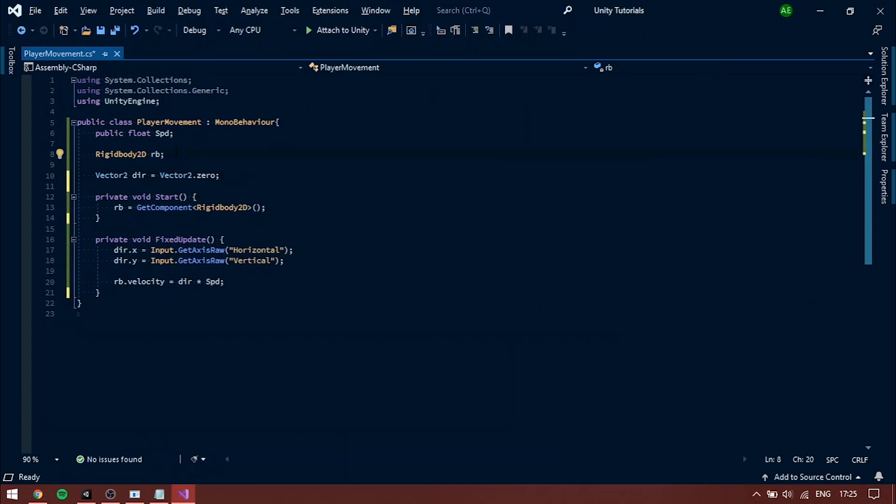
Step: Add private bool faceLeft = false and a Flip() method inverting transform localScale.x
{"action": "type", "text": "private"}
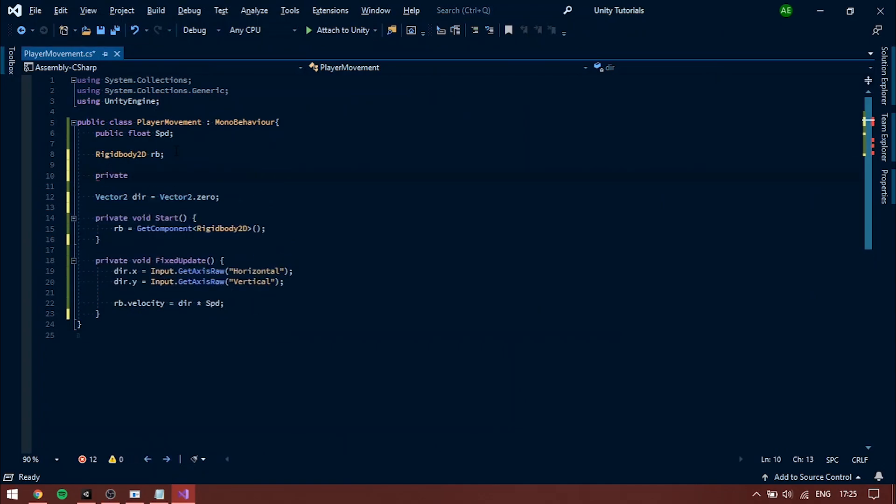
{"action": "type", "text": "bool faceLe"}
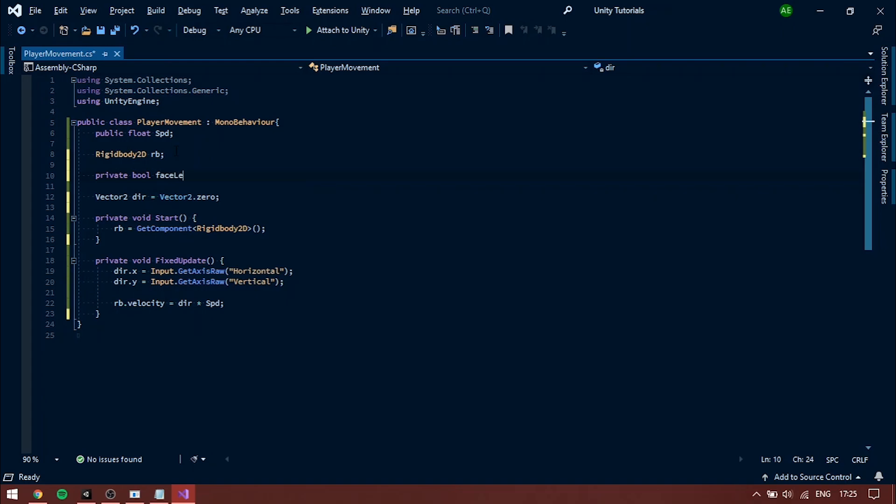
{"action": "type", "text": "ft = false;"}
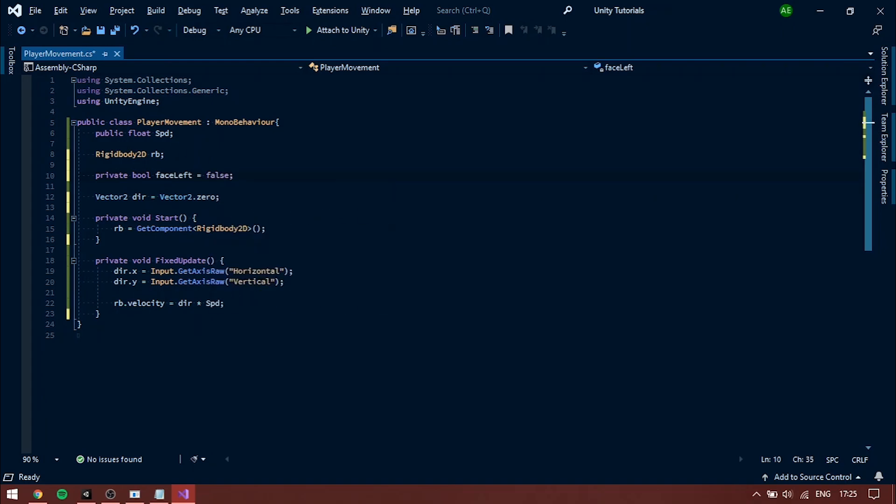
{"action": "type", "text": "private"}
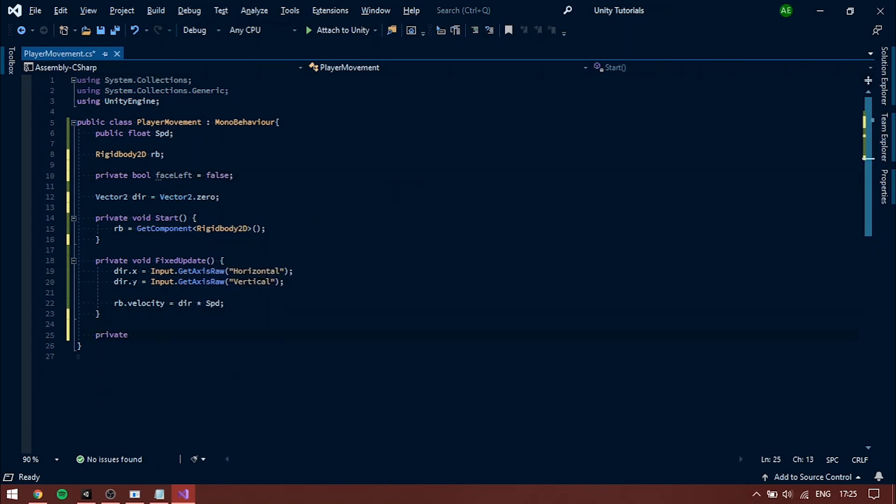
{"action": "type", "text": "void Flip() {"}
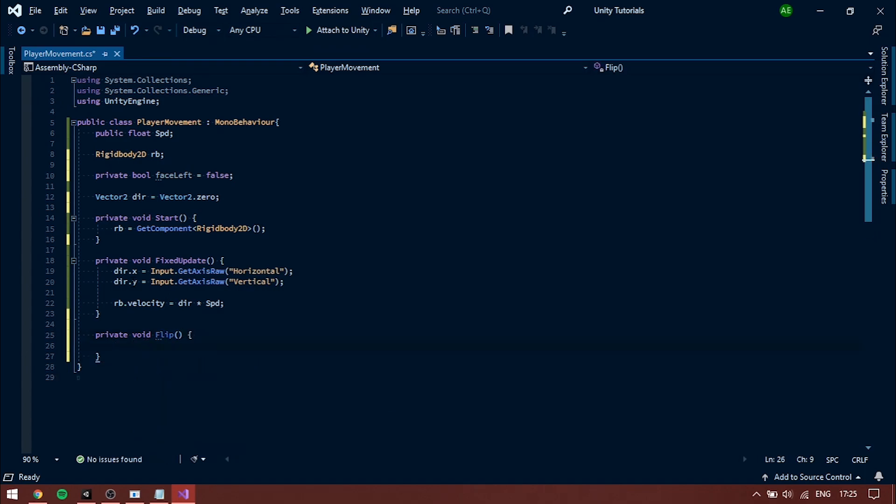
{"action": "type", "text": "var theScale ="}
{"action": "type", "text": "theScale.x *="}
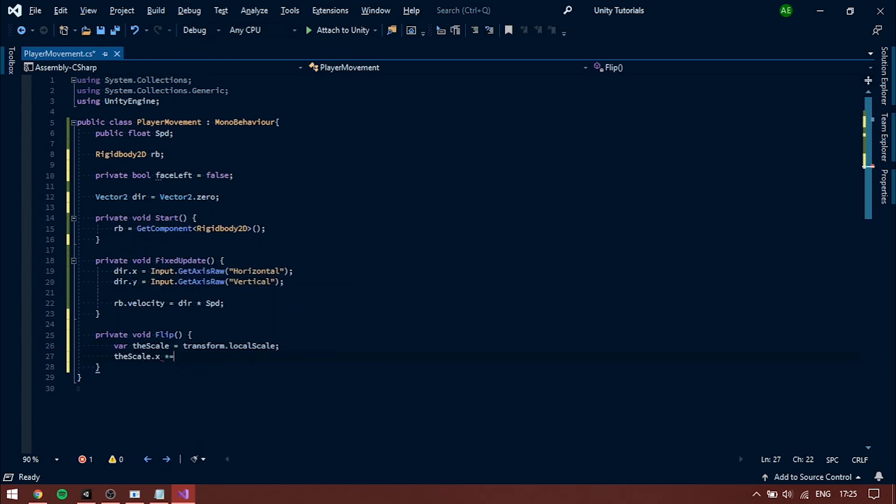
{"action": "type", "text": "tra"}
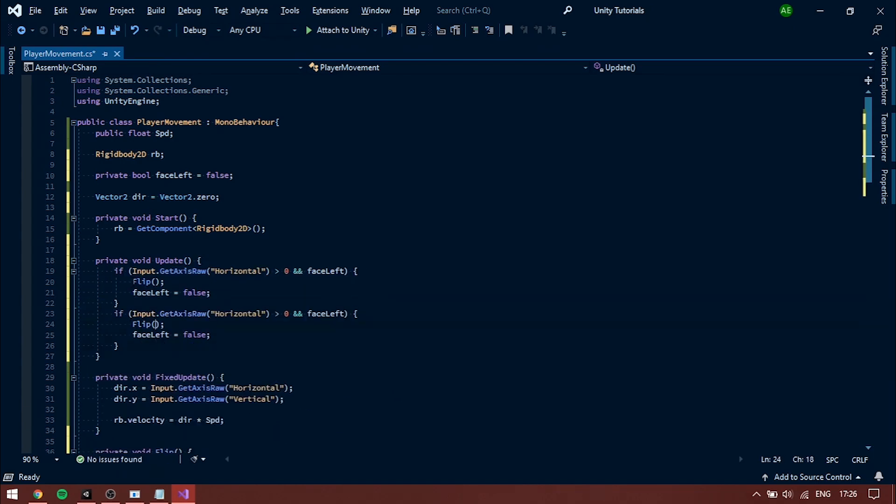
Step: Play-test the character flipping left and right in Unity, then stop play mode
{"action": "left_click", "coordinate": [86, 494]}
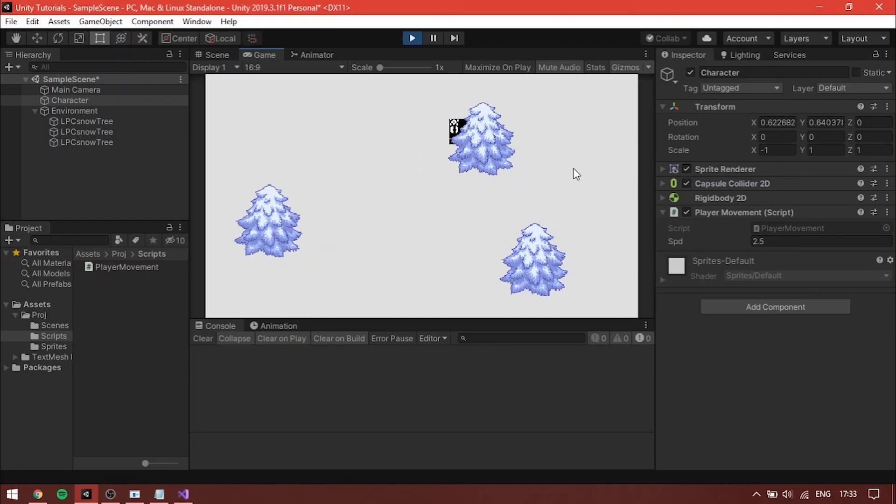
{"action": "left_click", "coordinate": [216, 55]}
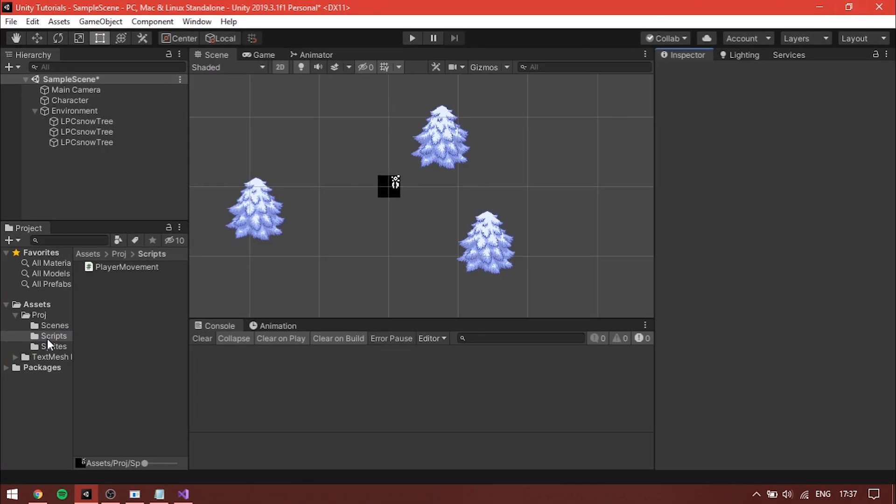
Step: Set the Spooder sprite pivot to Bottom Center and the snow tree sprites' custom pivots at their bases
{"action": "left_click", "coordinate": [53, 347]}
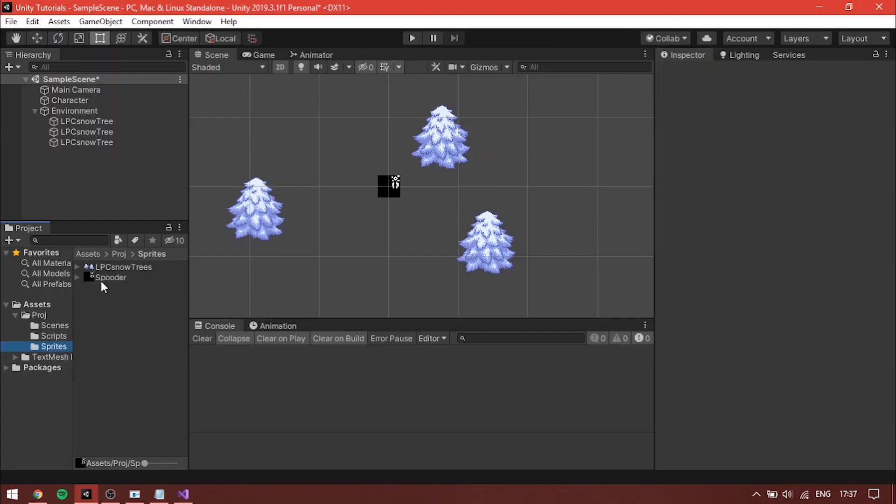
{"action": "left_click", "coordinate": [111, 277]}
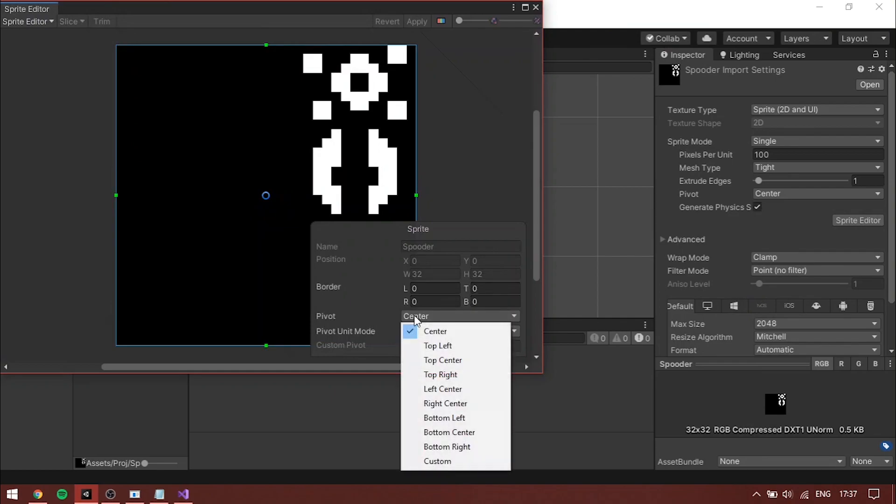
{"action": "mouse_move", "coordinate": [444, 418]}
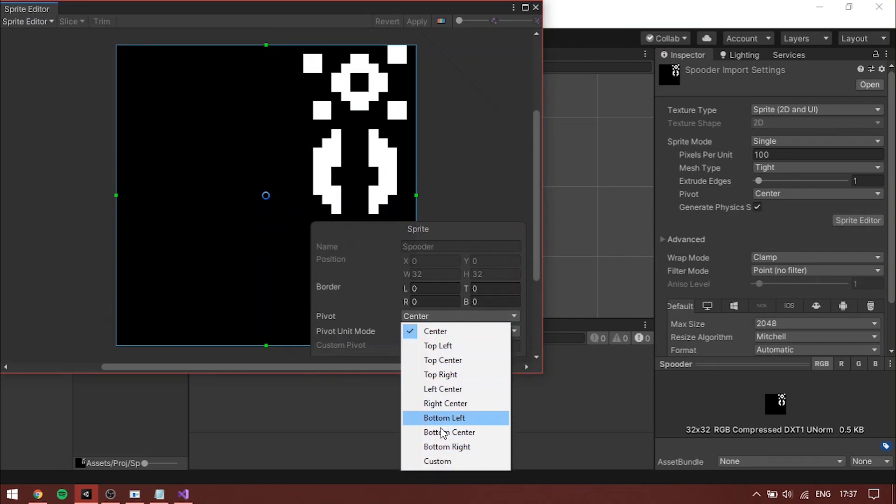
{"action": "left_click", "coordinate": [449, 432]}
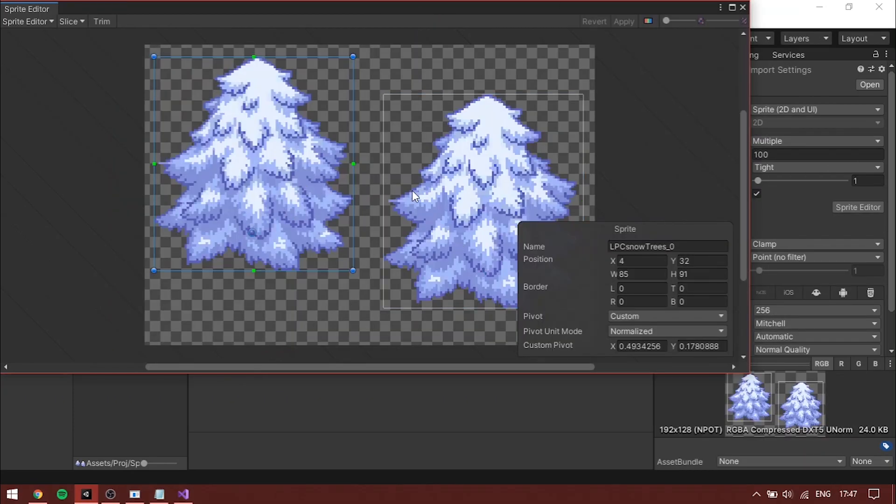
{"action": "mouse_move", "coordinate": [251, 251]}
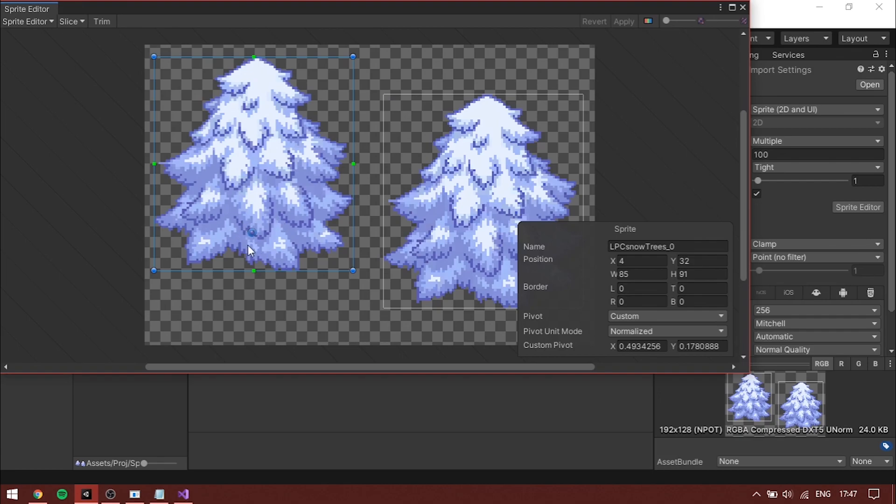
{"action": "left_click", "coordinate": [446, 262]}
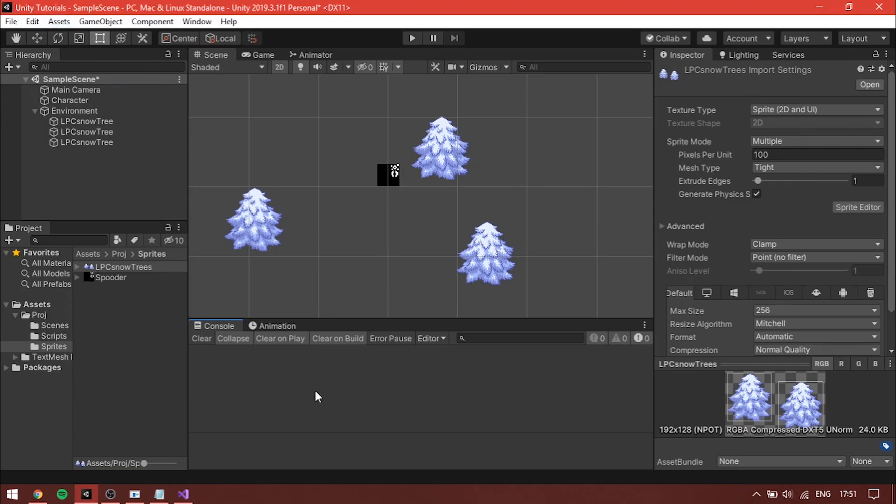
Step: In Graphics project settings, set Transparency Sort Mode to Custom Axis with Z 0 and Y sorting
{"action": "left_click", "coordinate": [32, 22]}
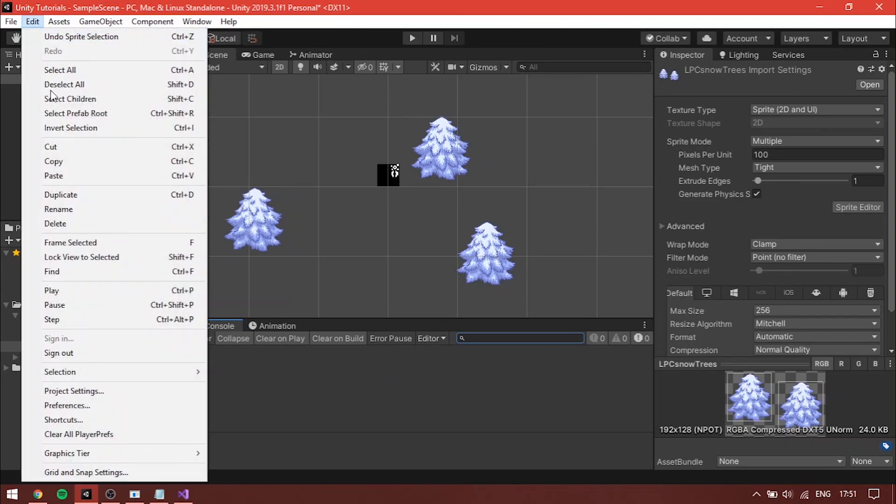
{"action": "left_click", "coordinate": [73, 391]}
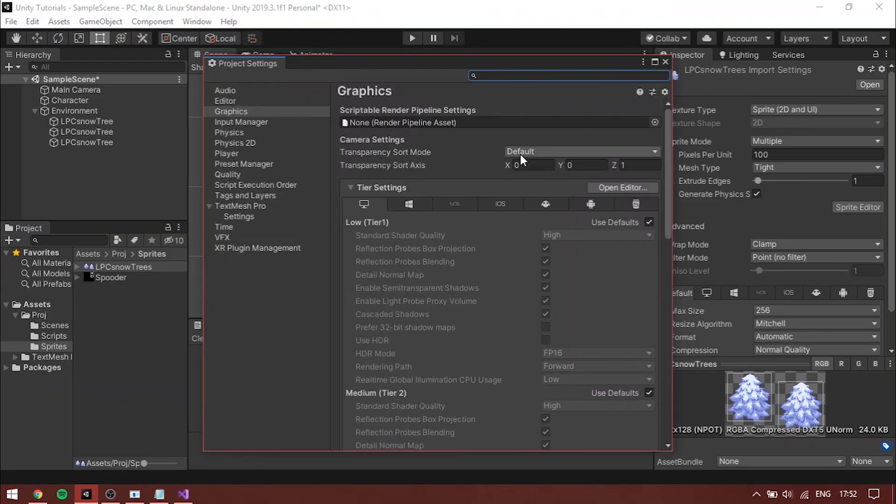
{"action": "left_click", "coordinate": [580, 151]}
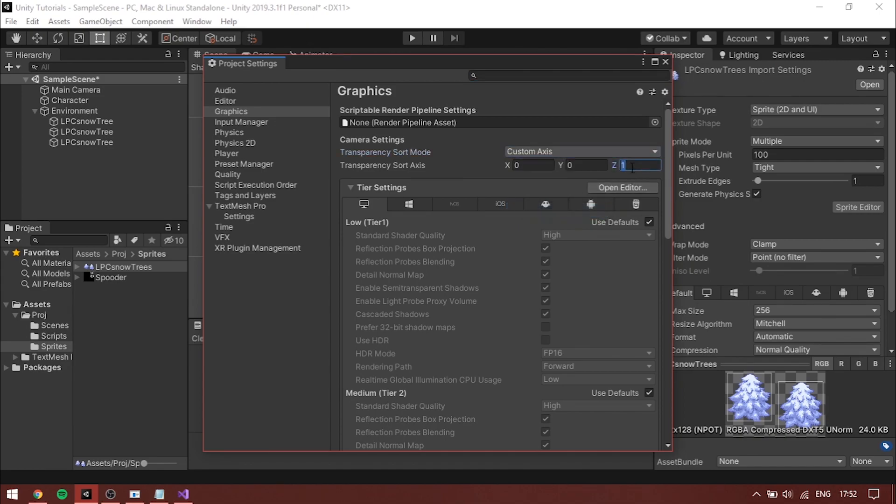
{"action": "left_click", "coordinate": [586, 165]}
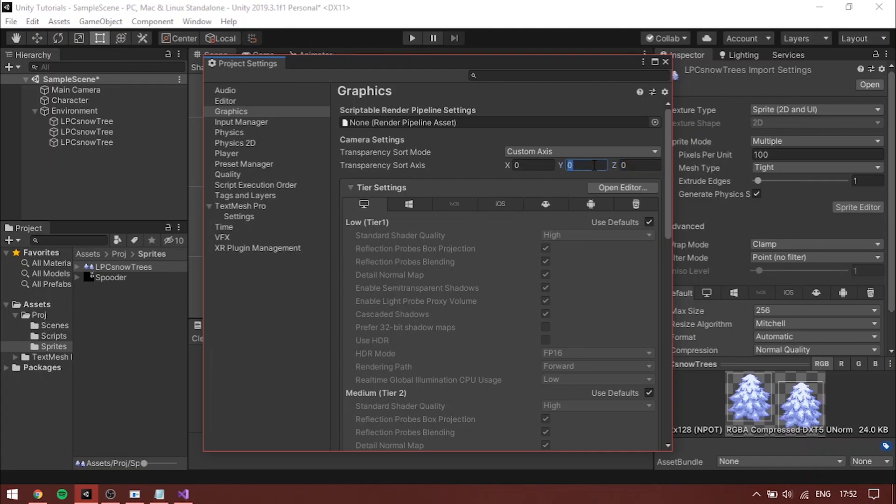
{"action": "left_click", "coordinate": [665, 62]}
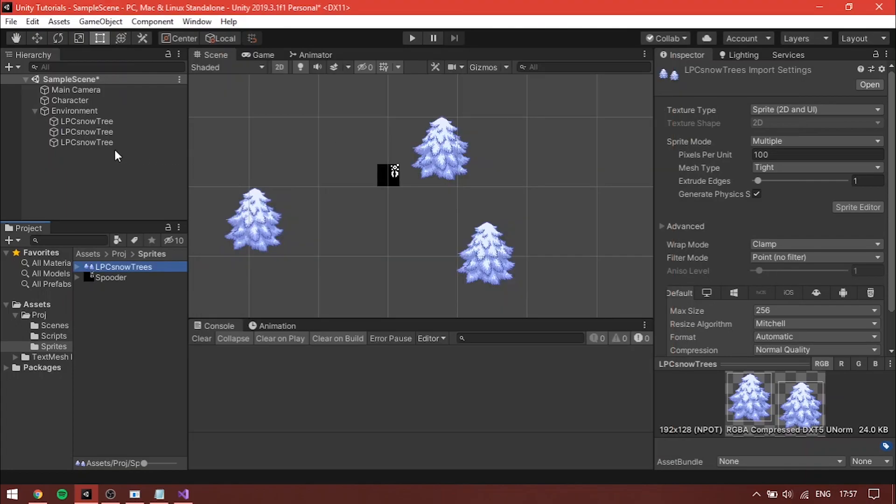
{"action": "left_click", "coordinate": [86, 132]}
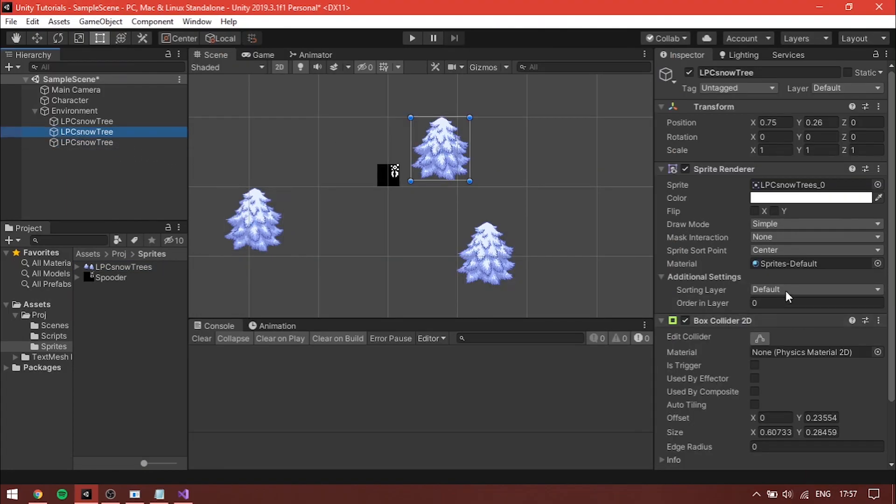
{"action": "left_click", "coordinate": [87, 121]}
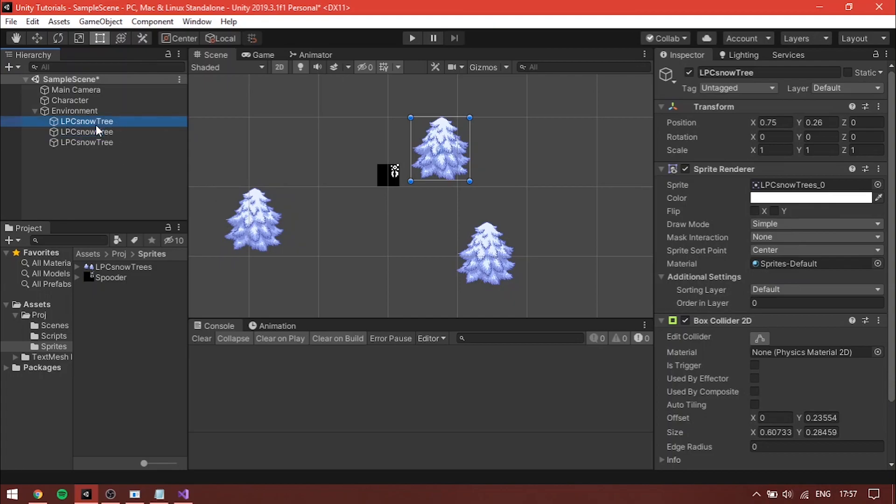
{"action": "left_click", "coordinate": [69, 100]}
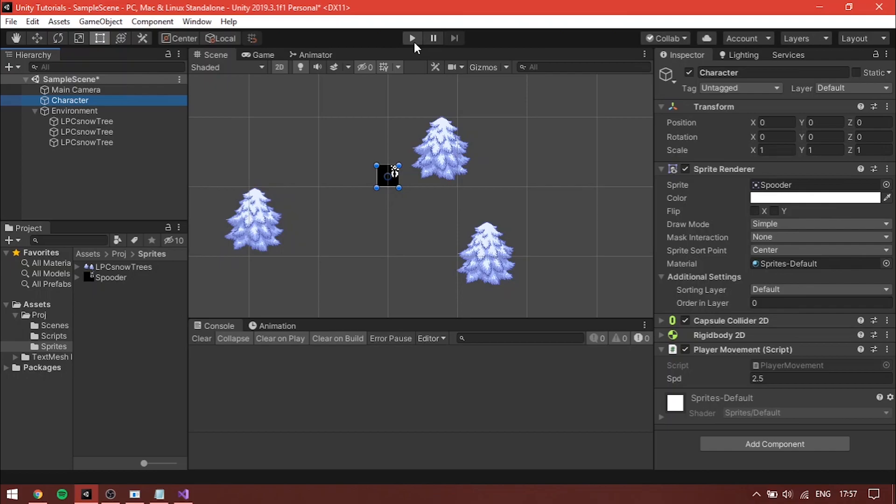
{"action": "left_click", "coordinate": [410, 38]}
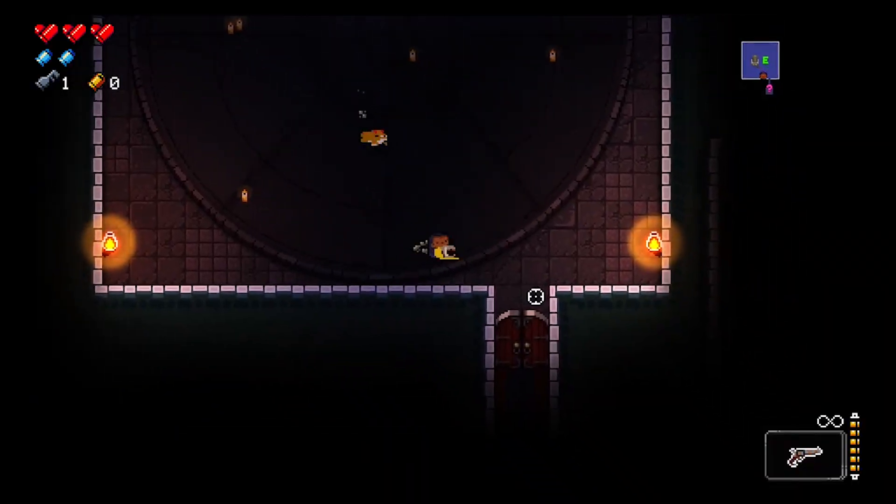
{"action": "key", "text": "w"}
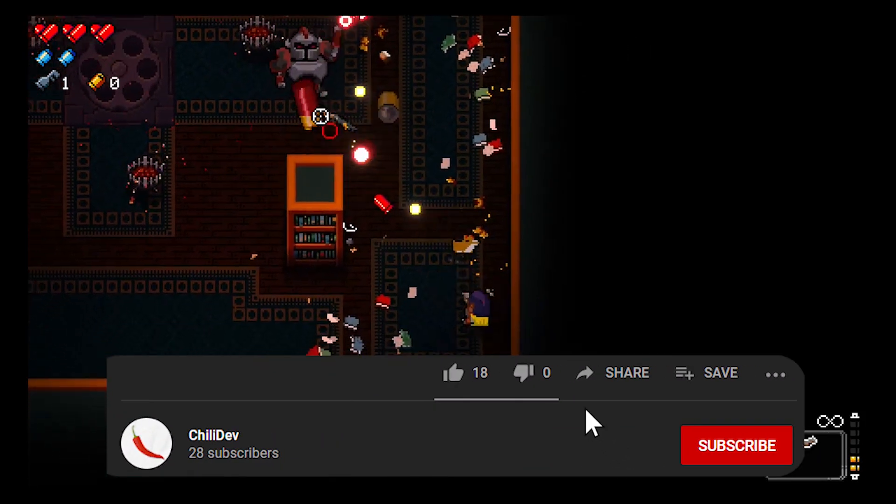
{"action": "left_click", "coordinate": [454, 372]}
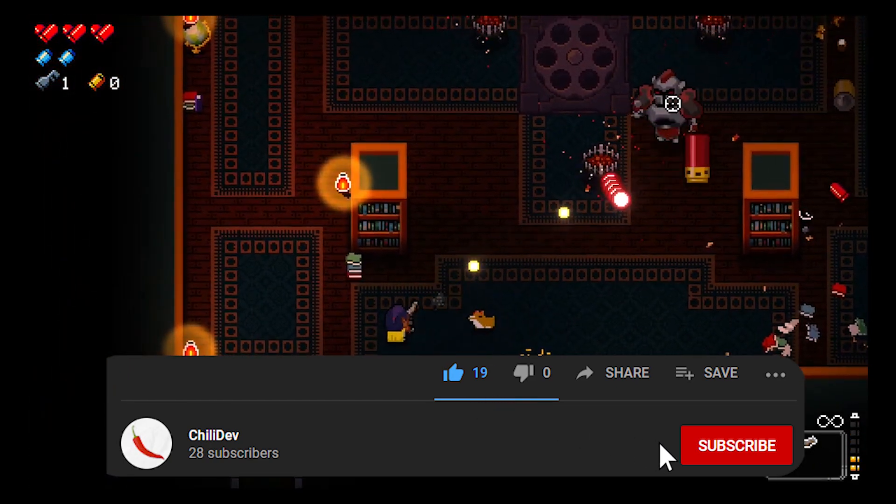
{"action": "left_click", "coordinate": [736, 447]}
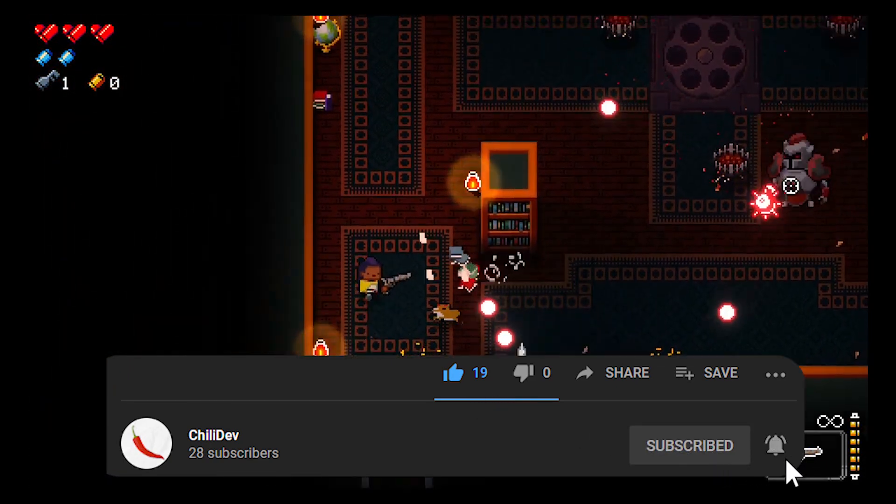